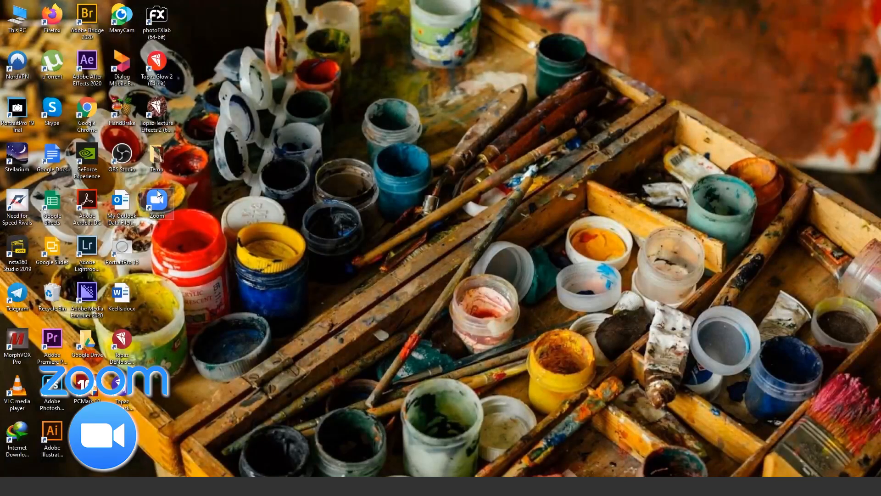
Launch the Zoom client from its desktop shortcut to reach the home screen.
{"action": "double_click", "coordinate": [156, 202]}
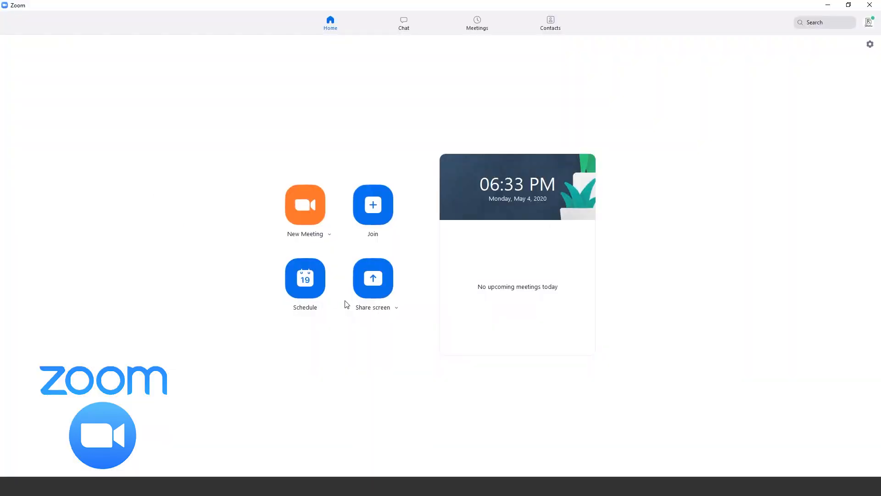